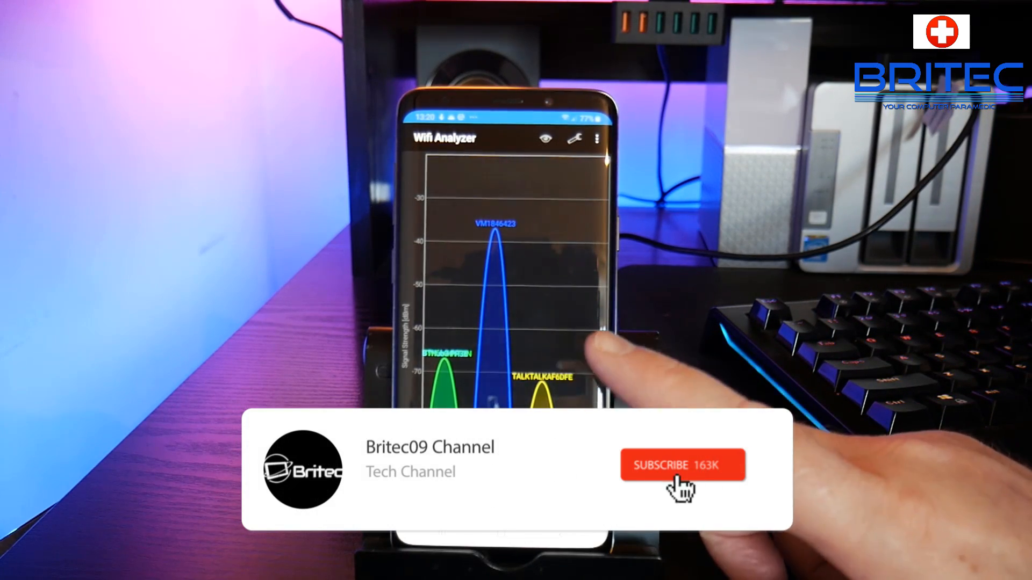
- Show the signal-over-time graph for nearby networks, then the per-channel star ratings
left_click(682, 465)
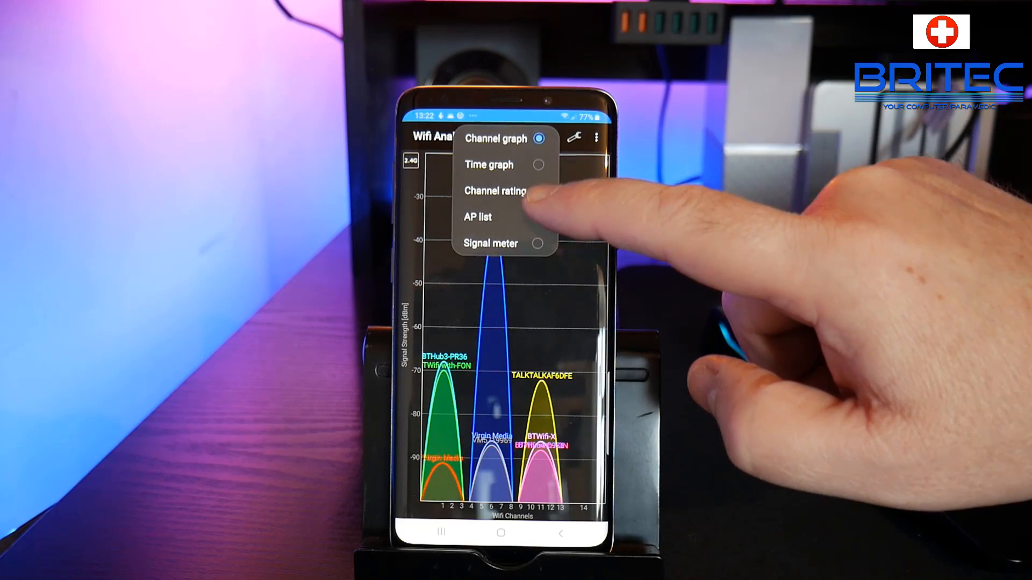
left_click(488, 165)
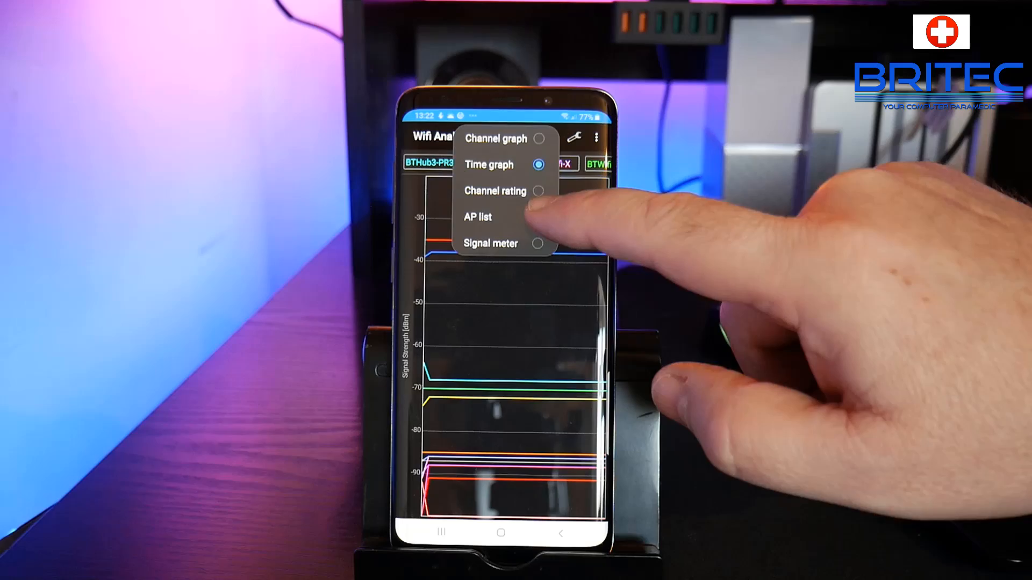
left_click(494, 192)
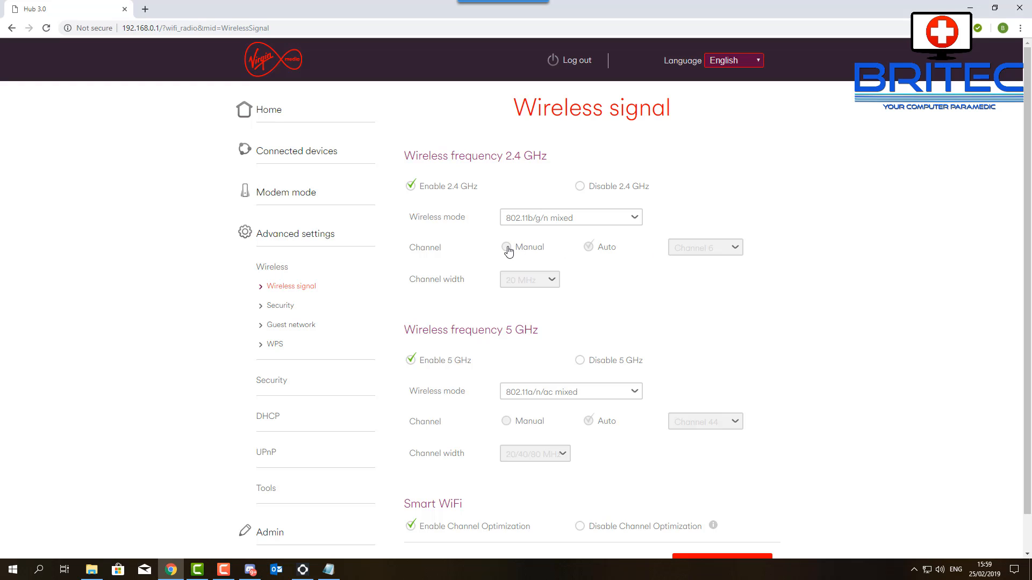
mouse_move(508, 254)
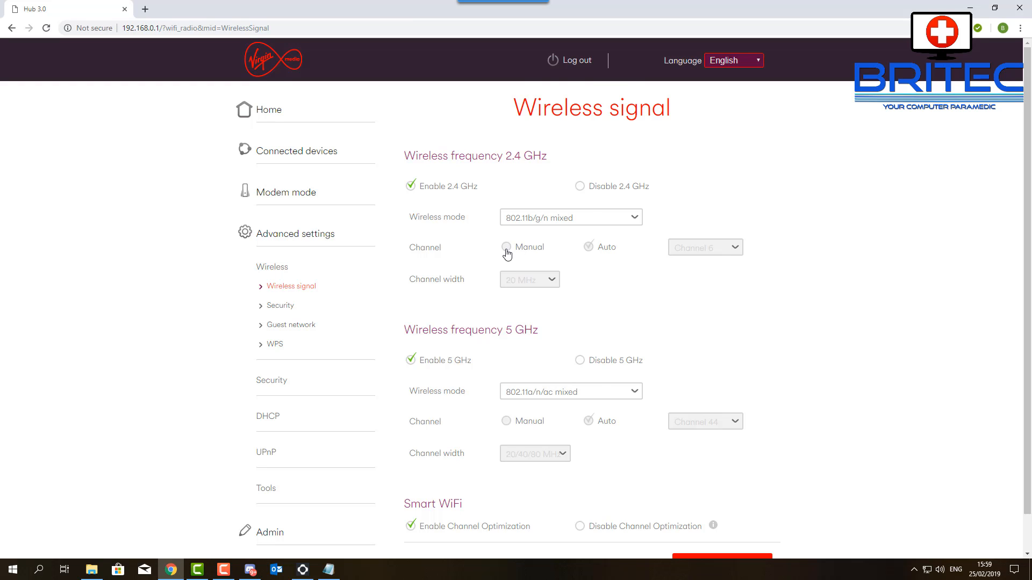
- Disable Channel Optimization and set the 2.4 GHz band manually to Channel 13
left_click(579, 490)
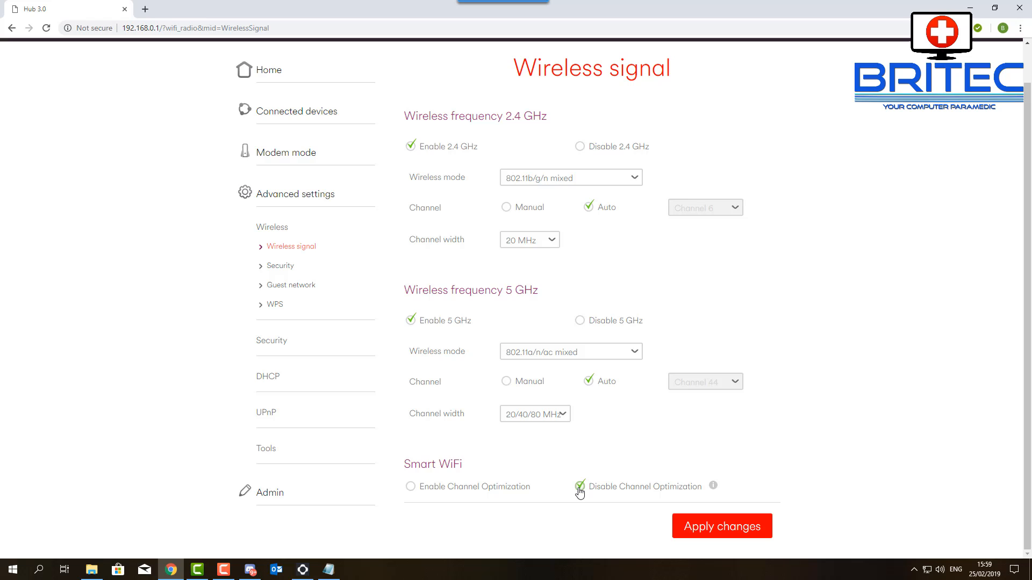
left_click(506, 208)
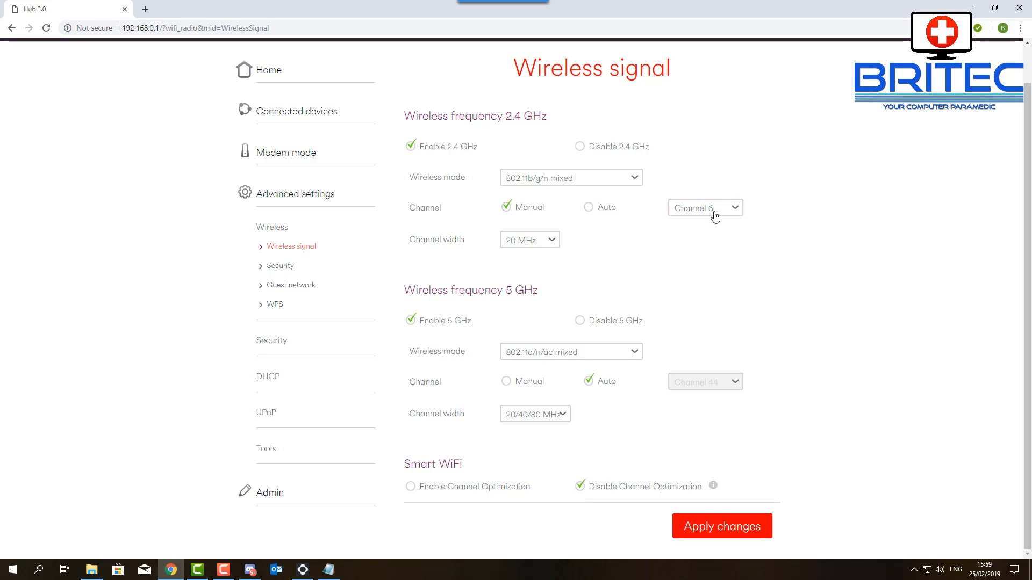
left_click(704, 207)
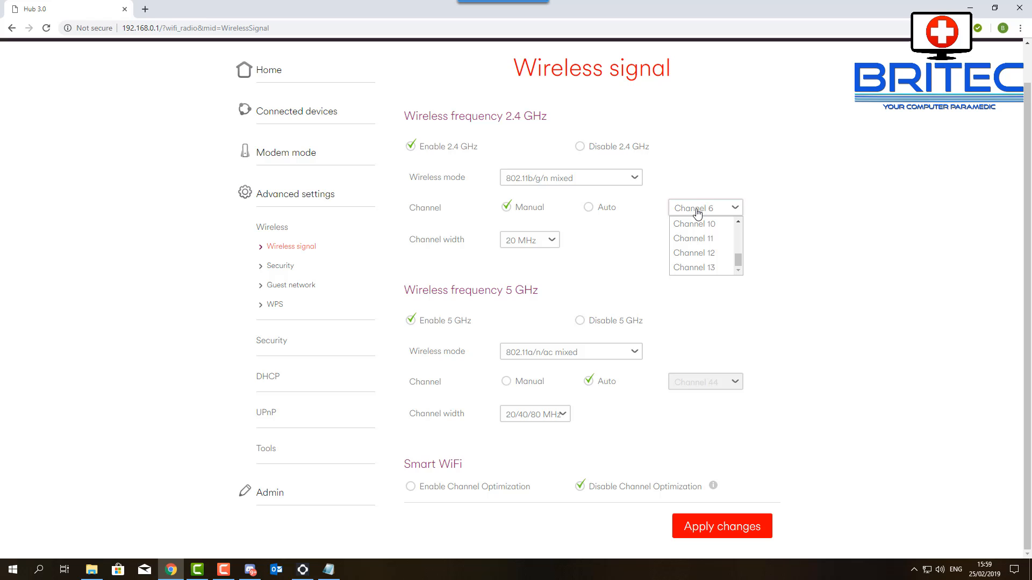
left_click(693, 268)
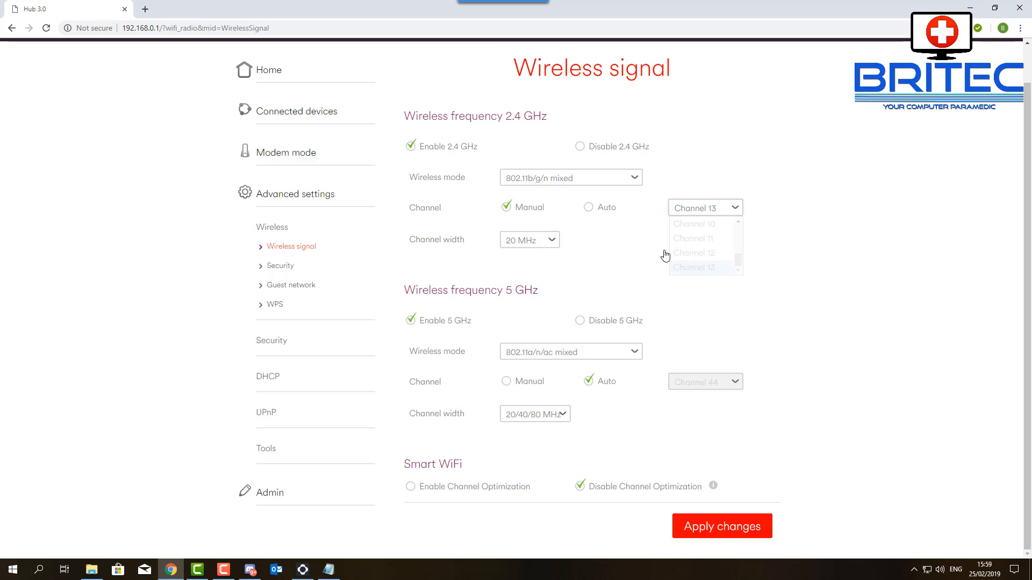
left_click(704, 268)
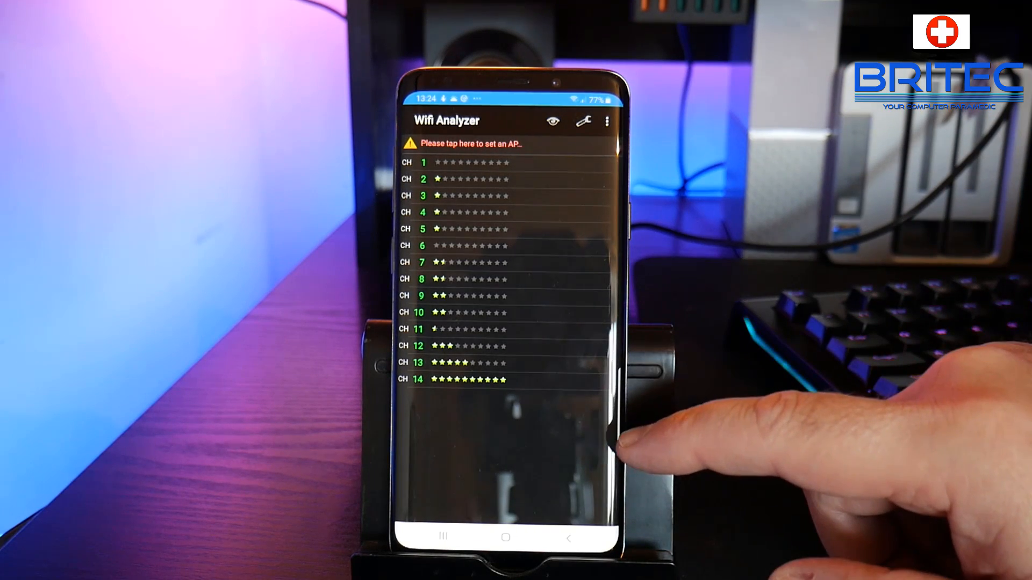
- Show the AP list of nearby networks and browse their channels and signal strengths
left_click(553, 120)
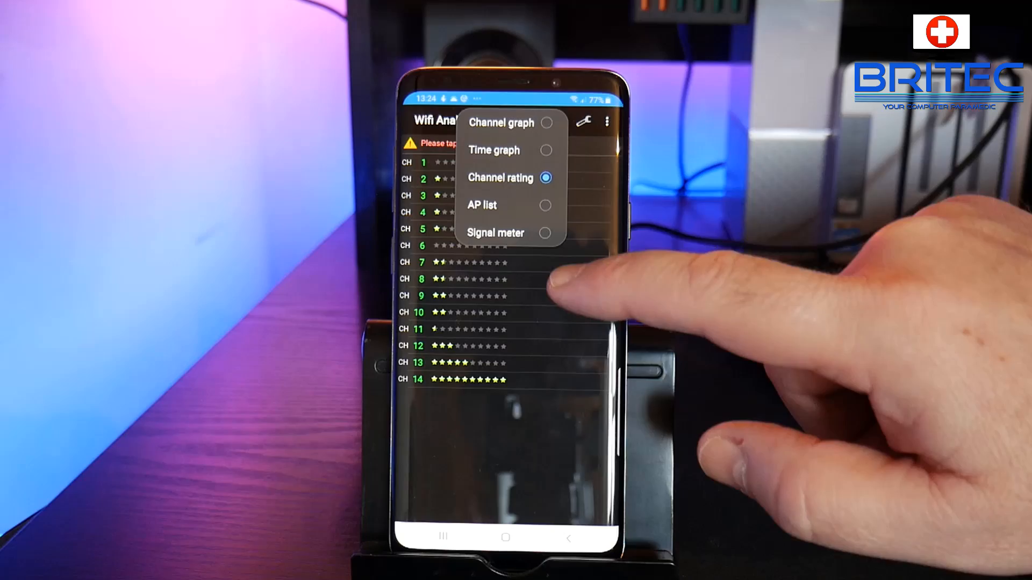
left_click(481, 204)
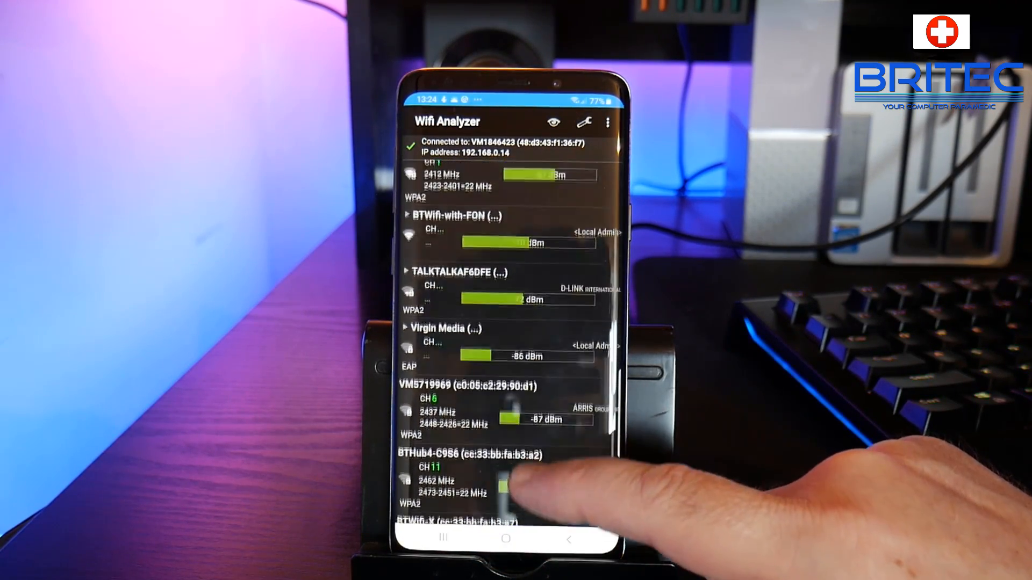
scroll("down", 3)
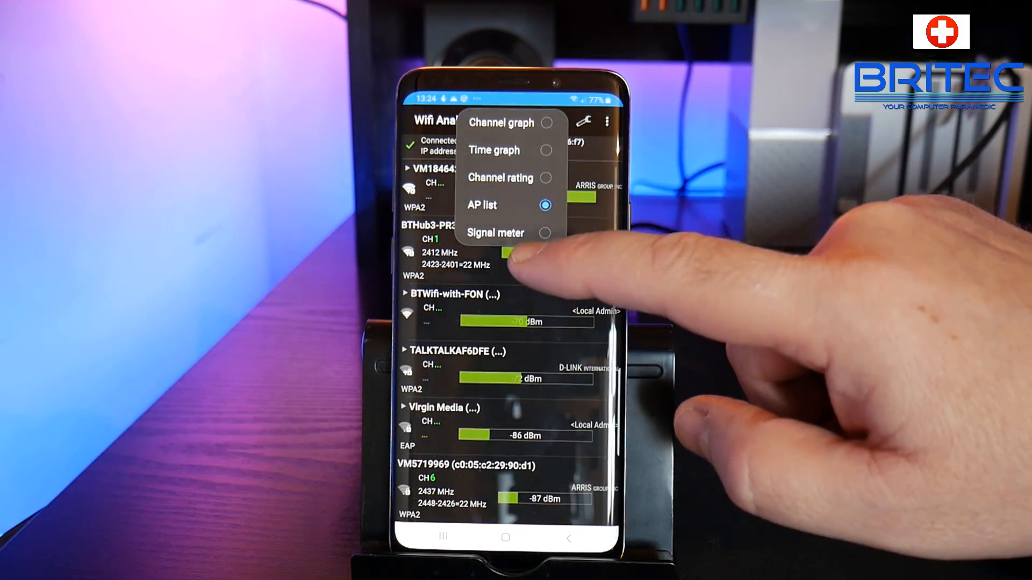
- Show the signal meter gauge for VM1846423 and toggle its sound feedback off
left_click(496, 233)
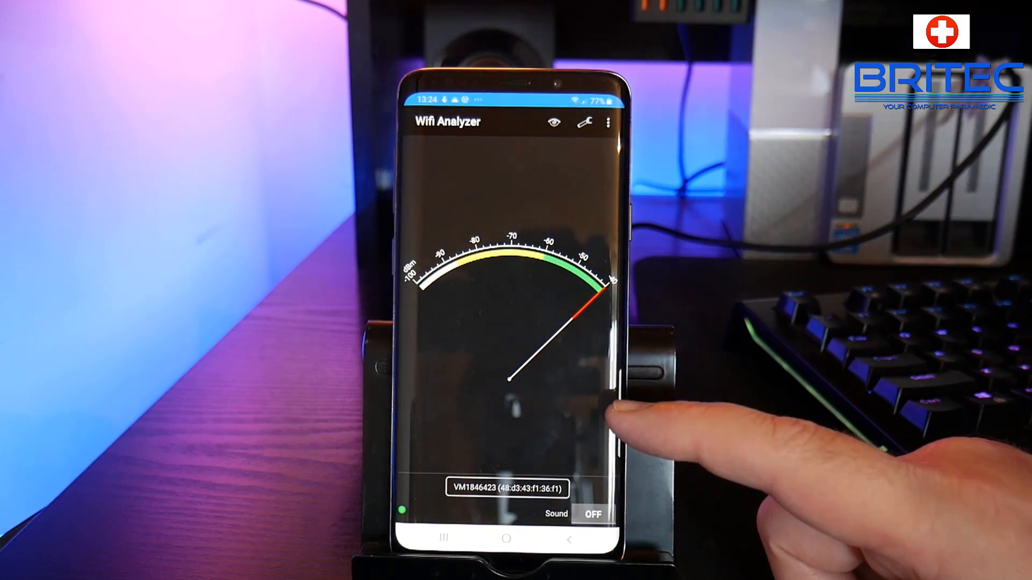
mouse_move(605, 368)
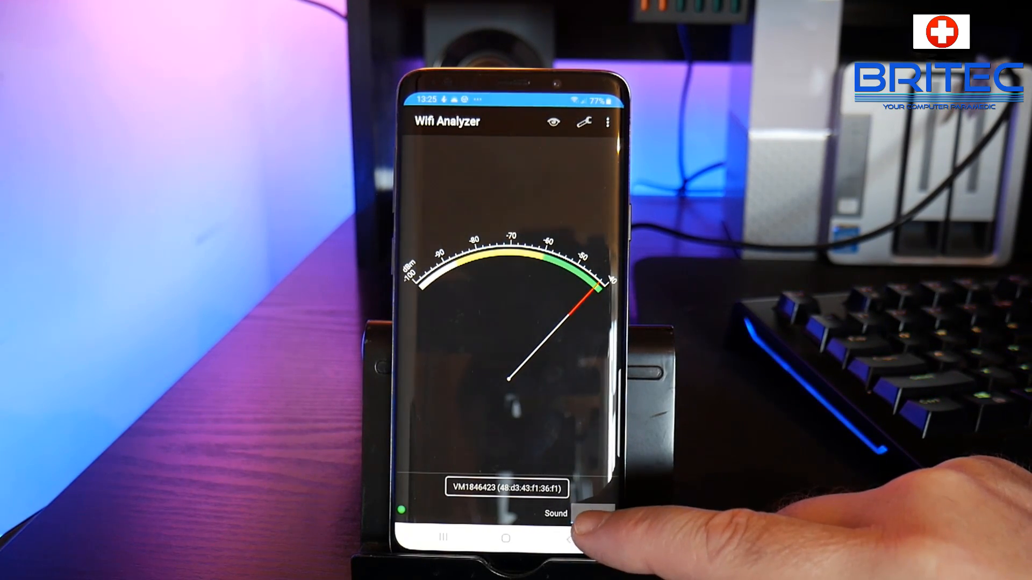
left_click(591, 514)
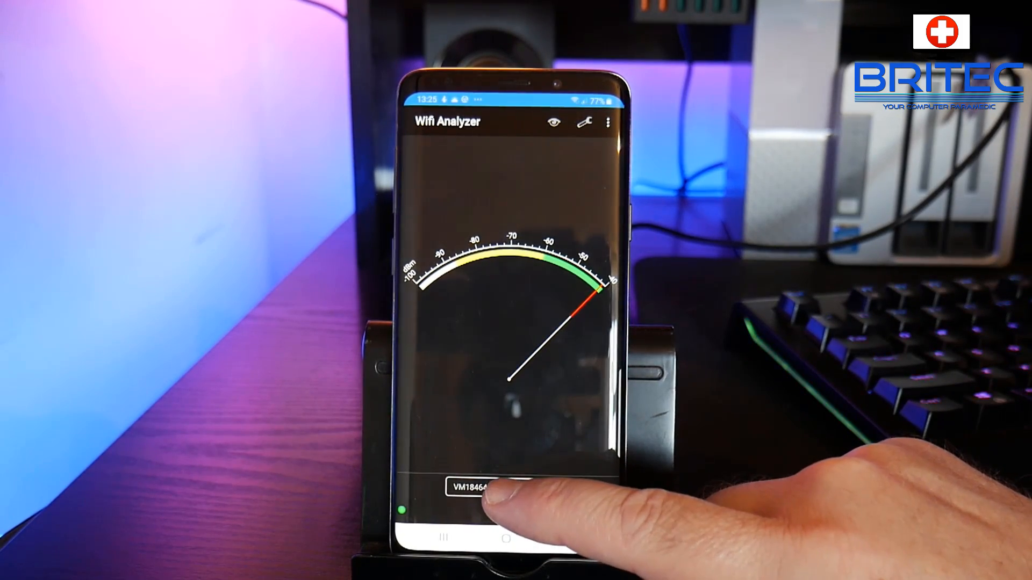
left_click(472, 487)
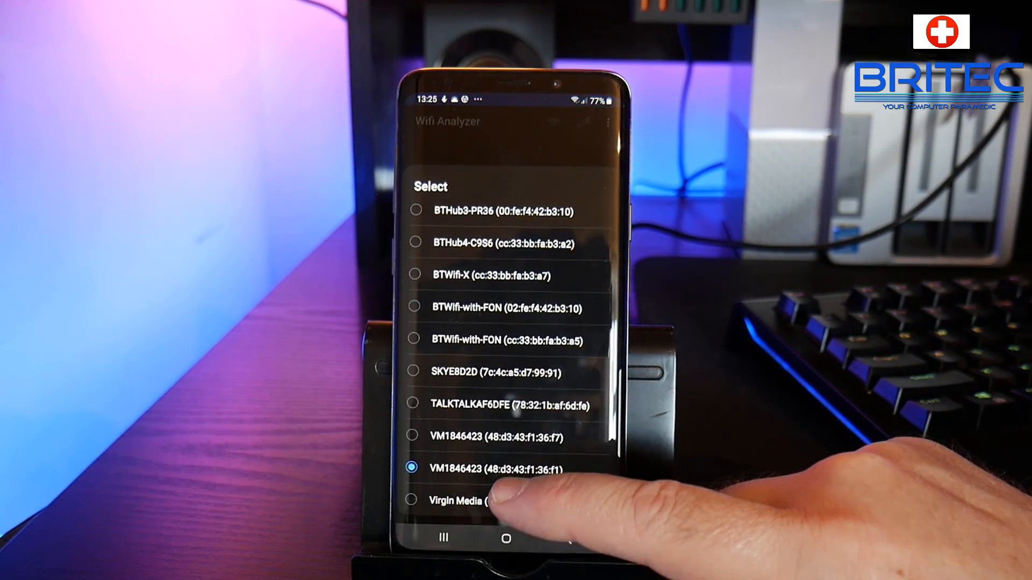
left_click(500, 467)
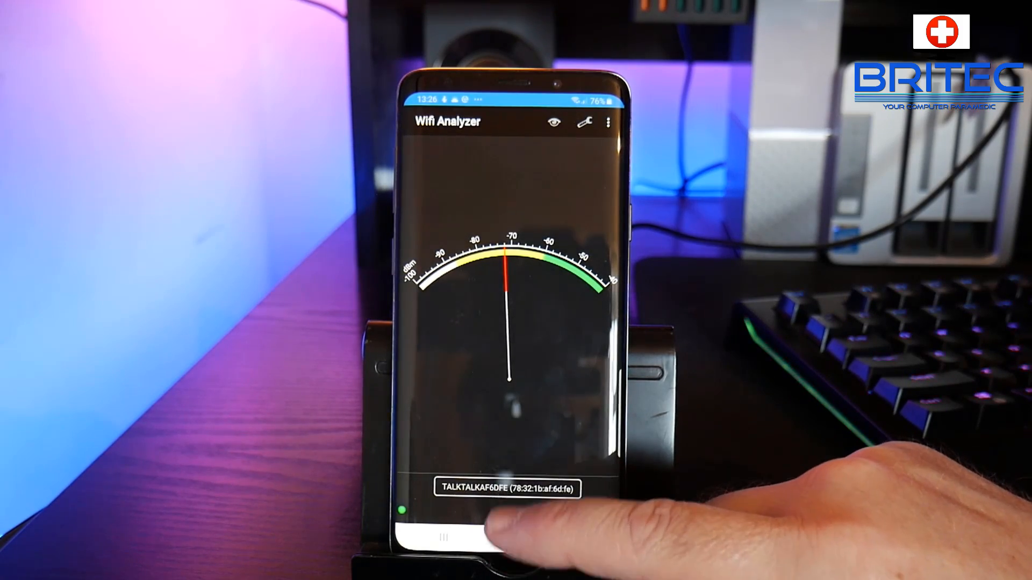
left_click(508, 489)
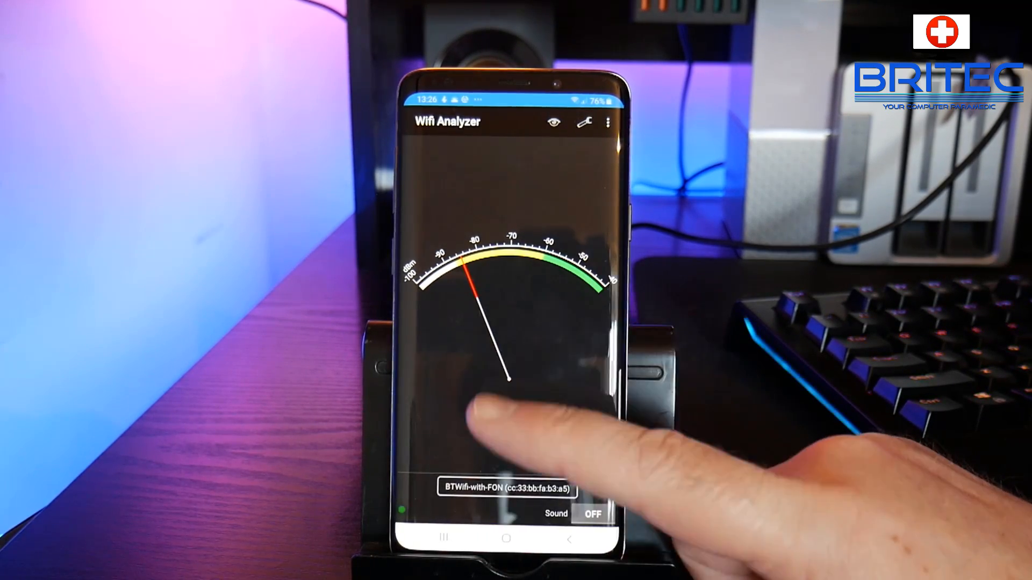
left_click(503, 488)
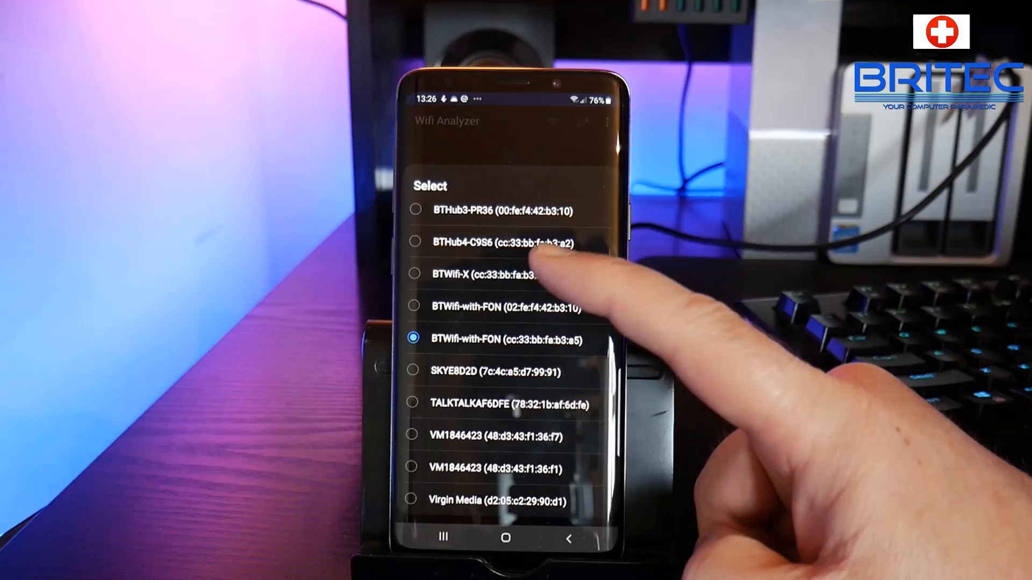
left_click(500, 273)
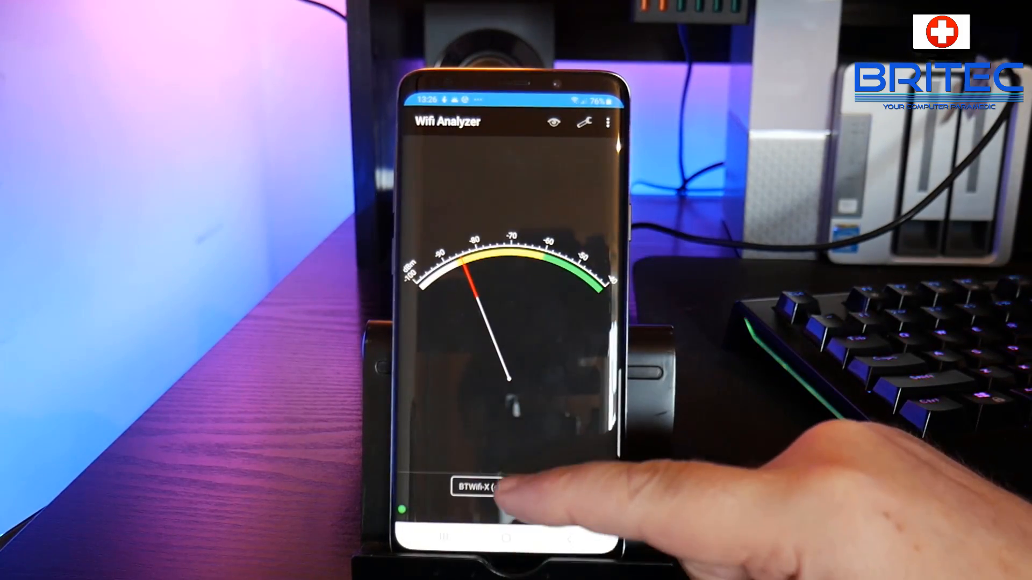
left_click(480, 488)
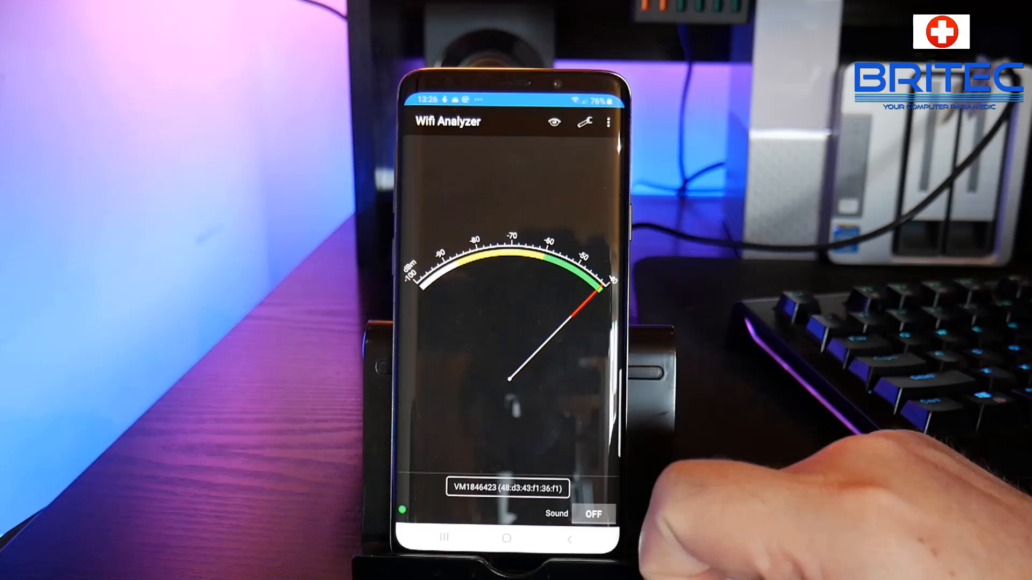
left_click(626, 121)
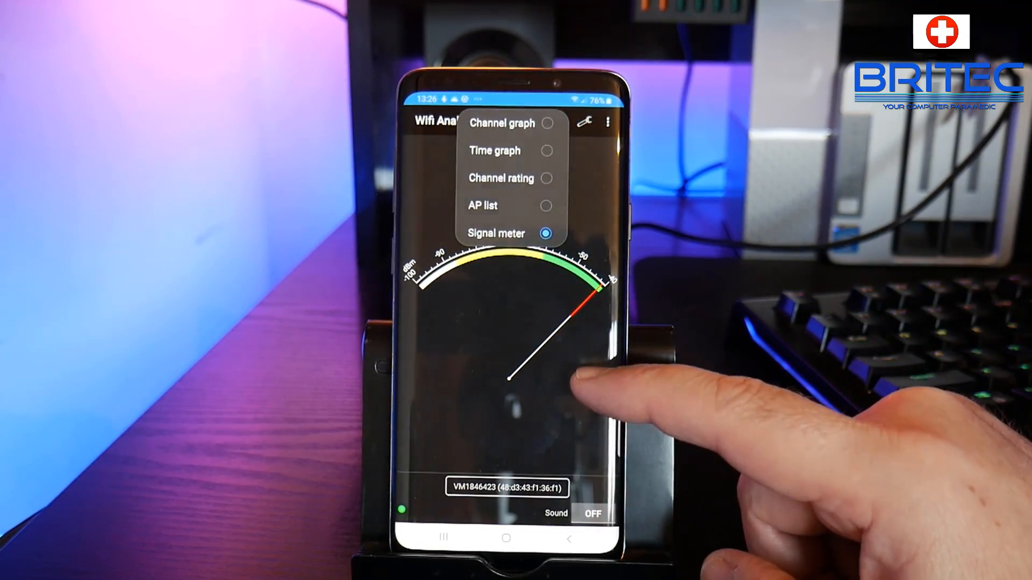
- Show the analyzer's settings screen with scan, channel and display options
left_click(584, 121)
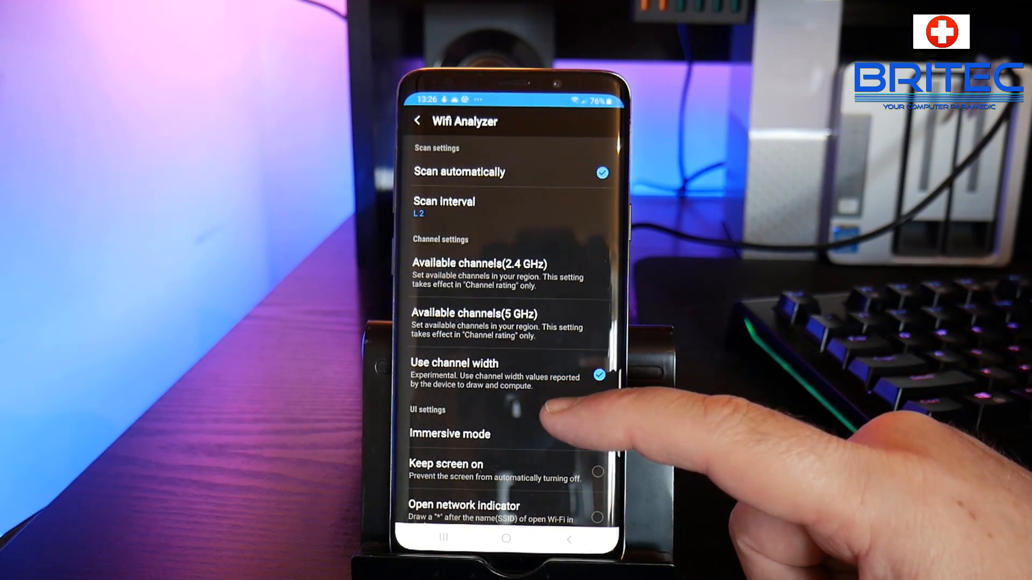
left_click(598, 375)
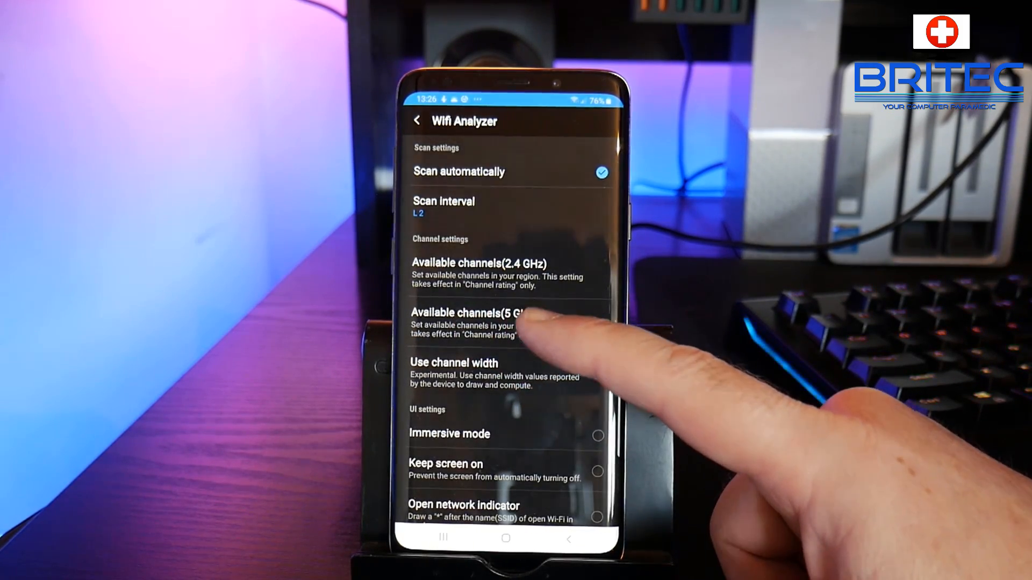
left_click(462, 313)
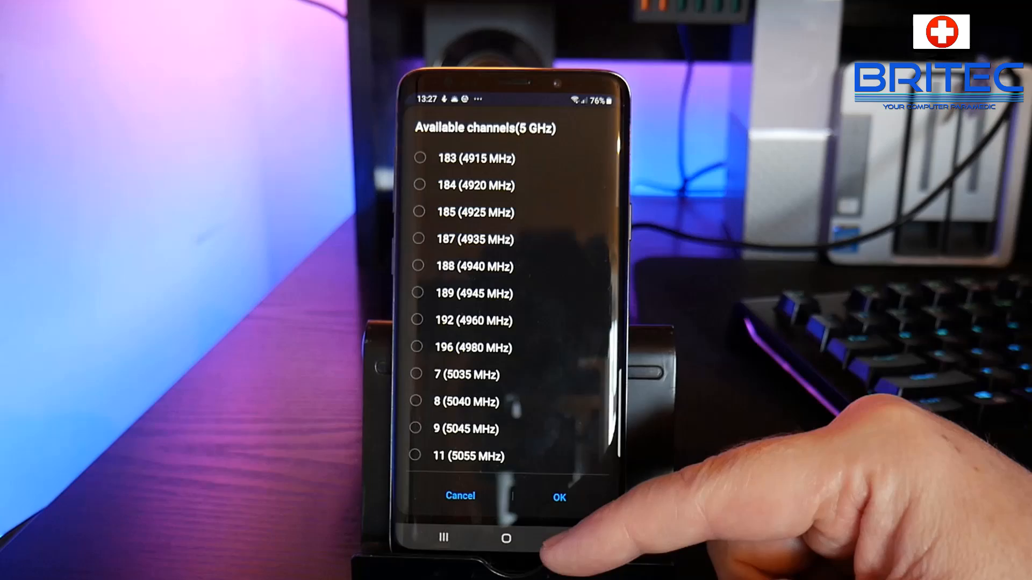
left_click(559, 496)
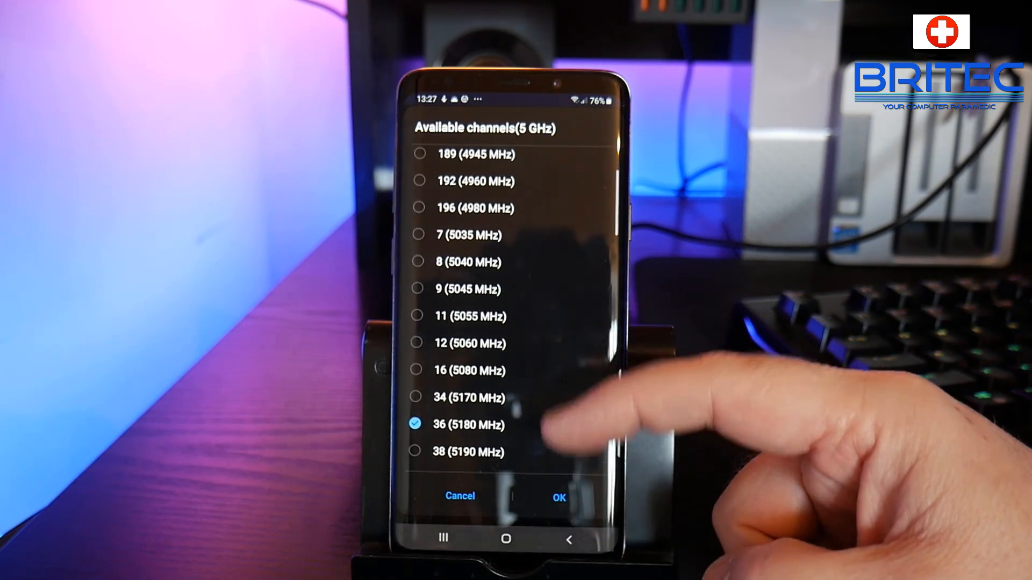
scroll("down", 3)
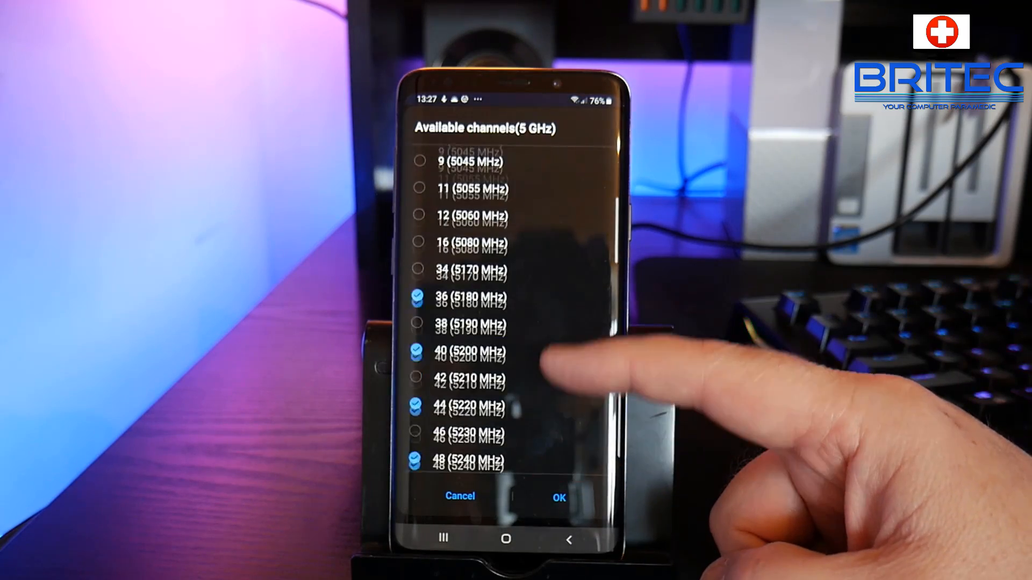
scroll("down", 3)
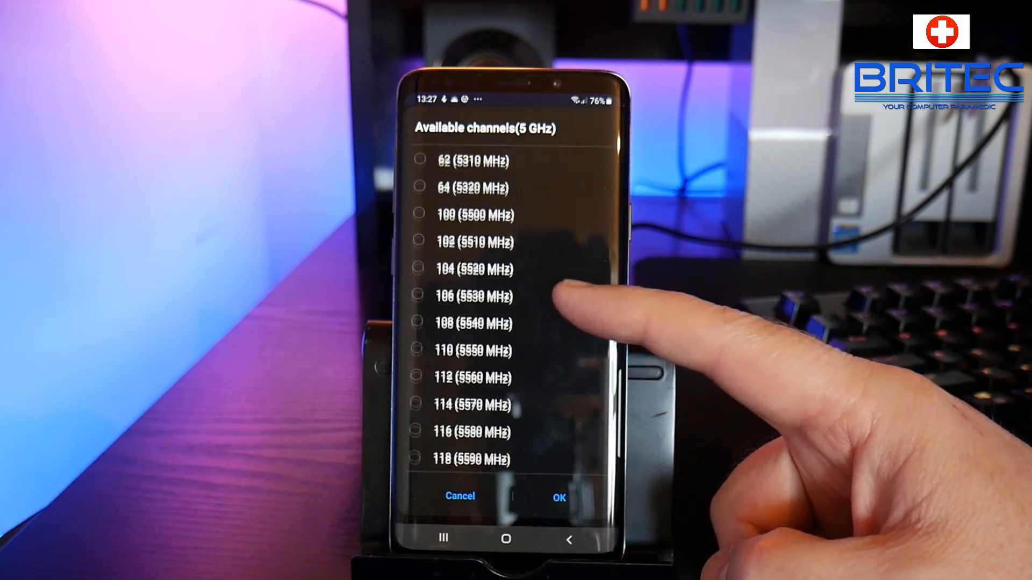
scroll("down", 3)
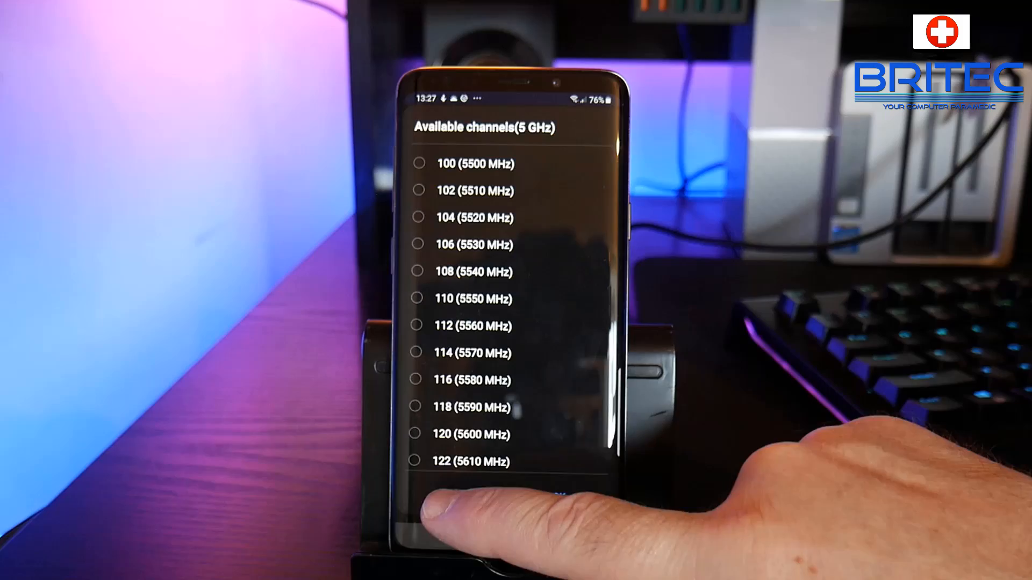
left_click(417, 119)
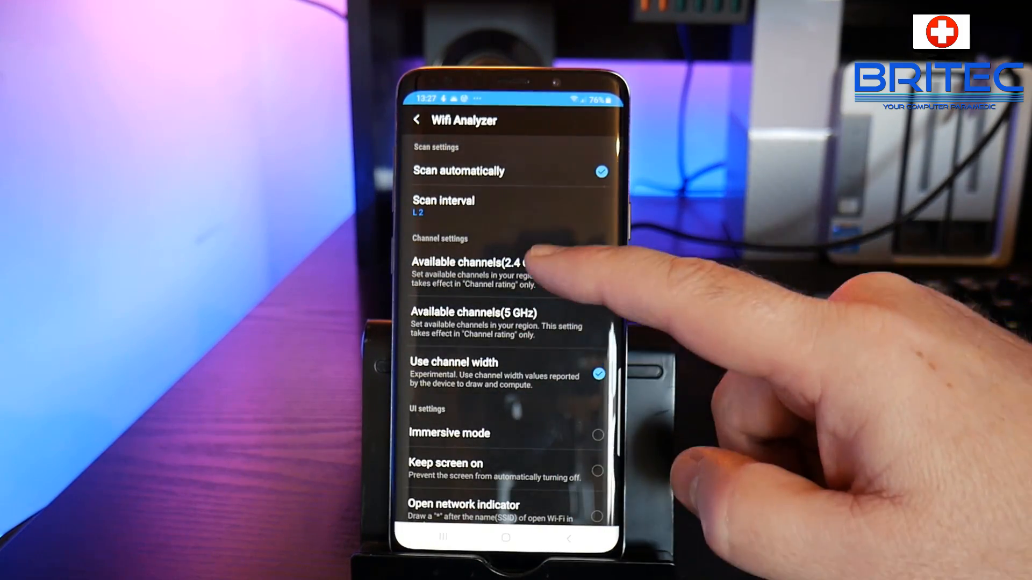
- Review and adjust a few settings options, then return to the VM1846423 signal meter
left_click(474, 263)
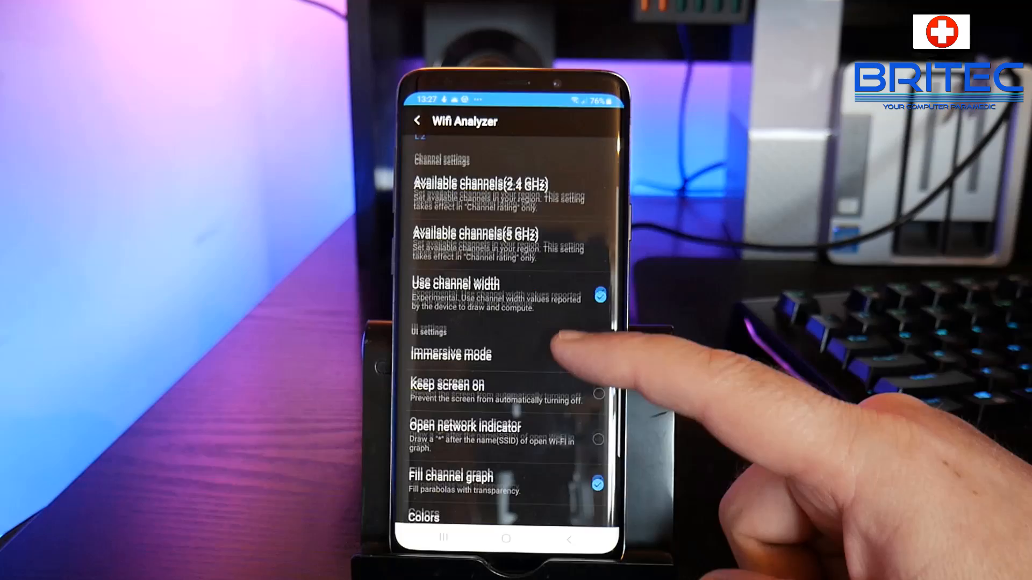
scroll("down", 3)
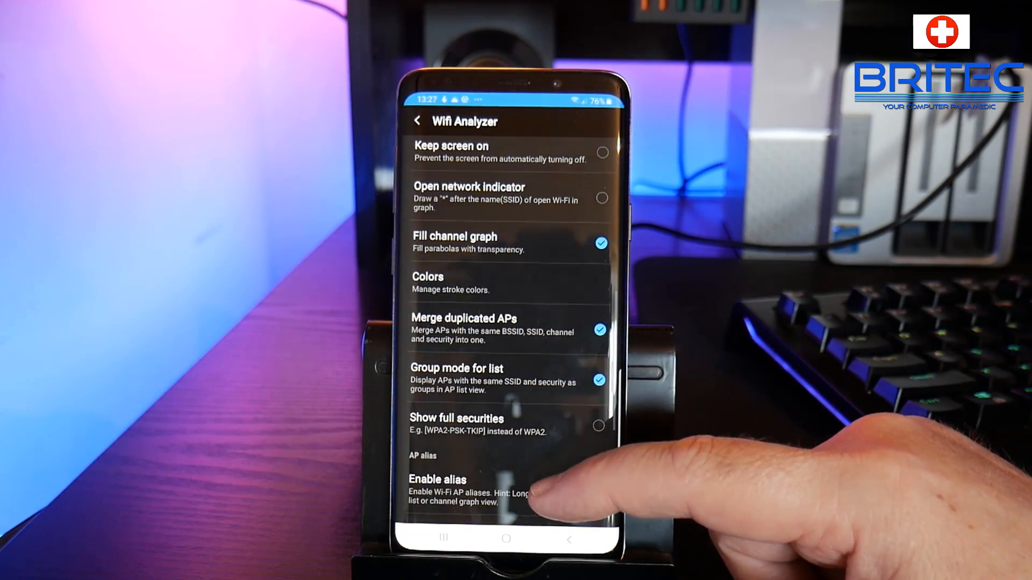
left_click(598, 492)
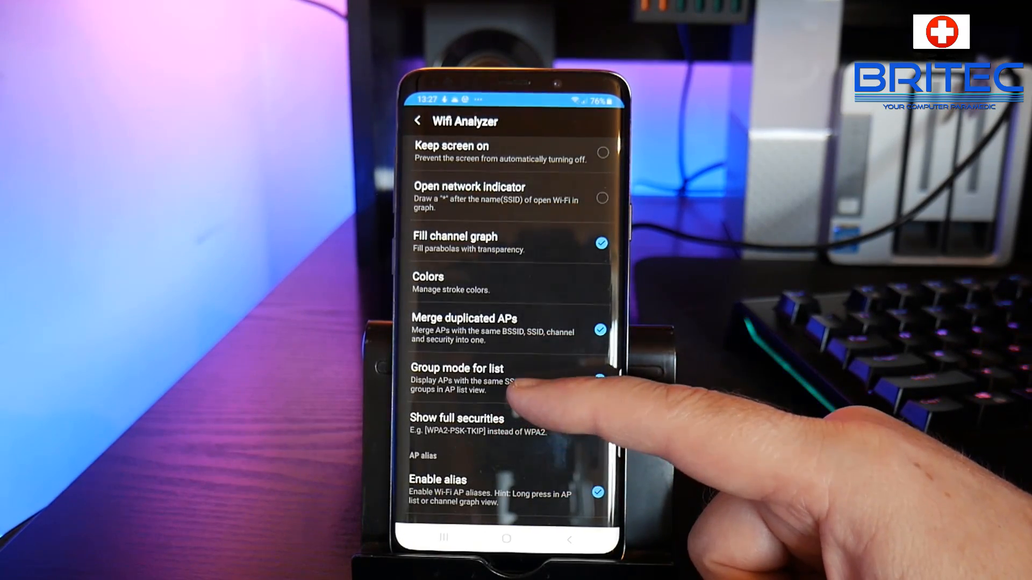
left_click(599, 380)
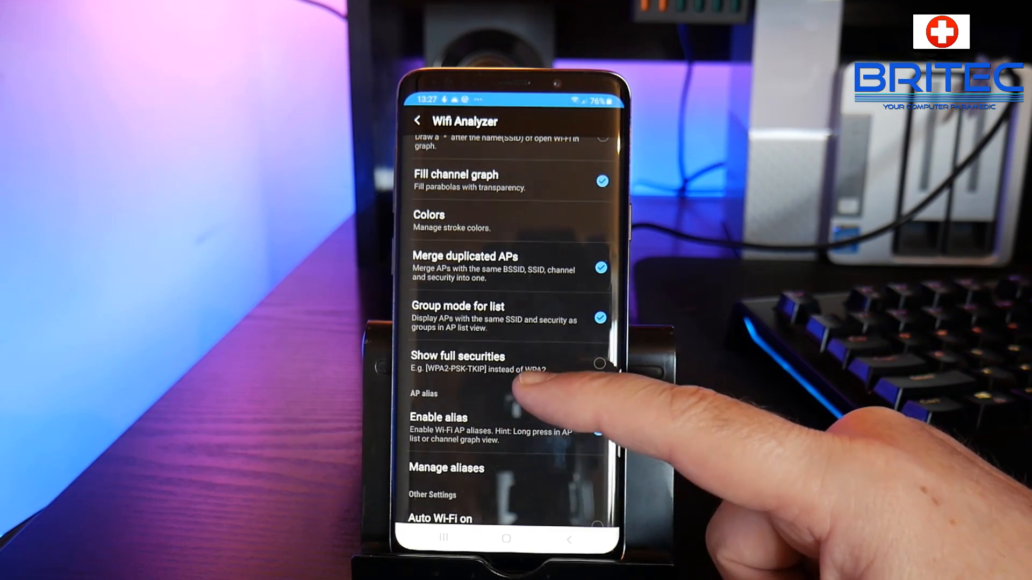
left_click(597, 430)
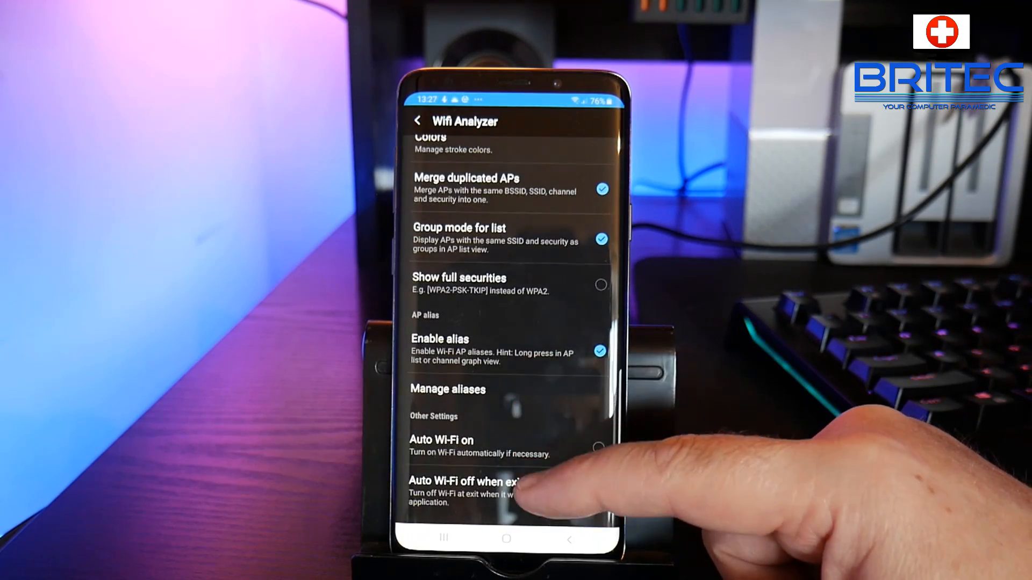
scroll("down", 3)
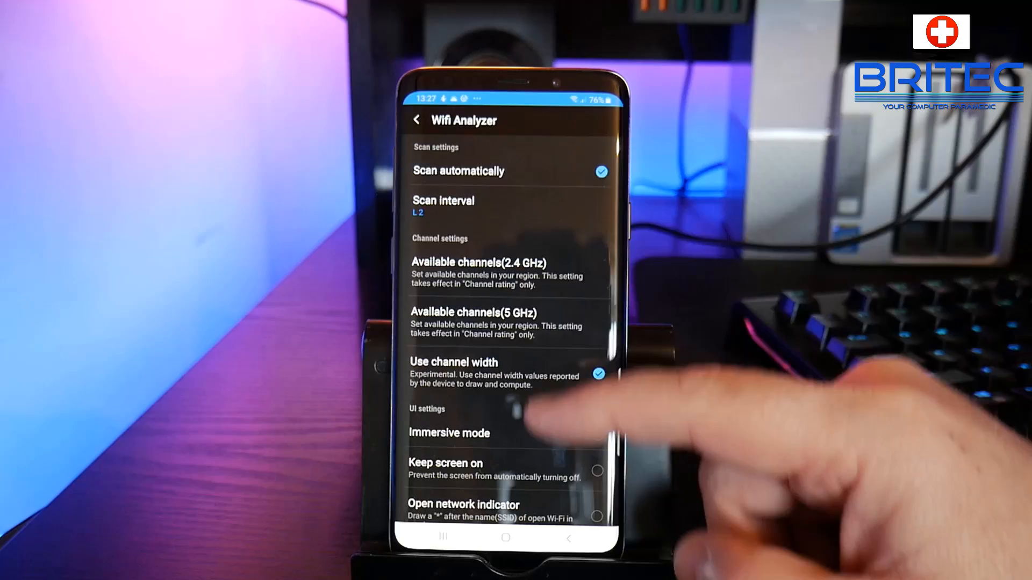
left_click(417, 119)
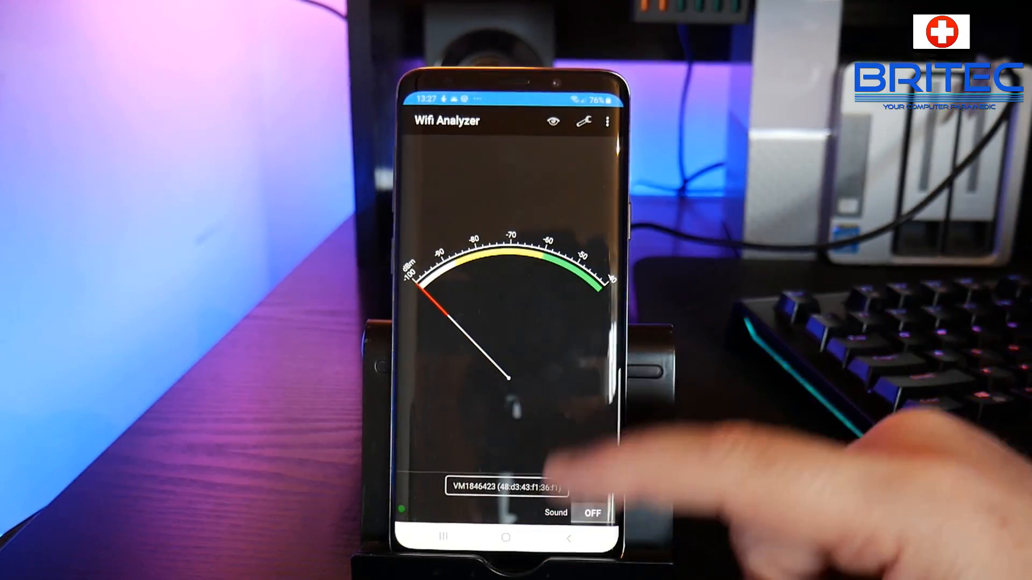
left_click(606, 122)
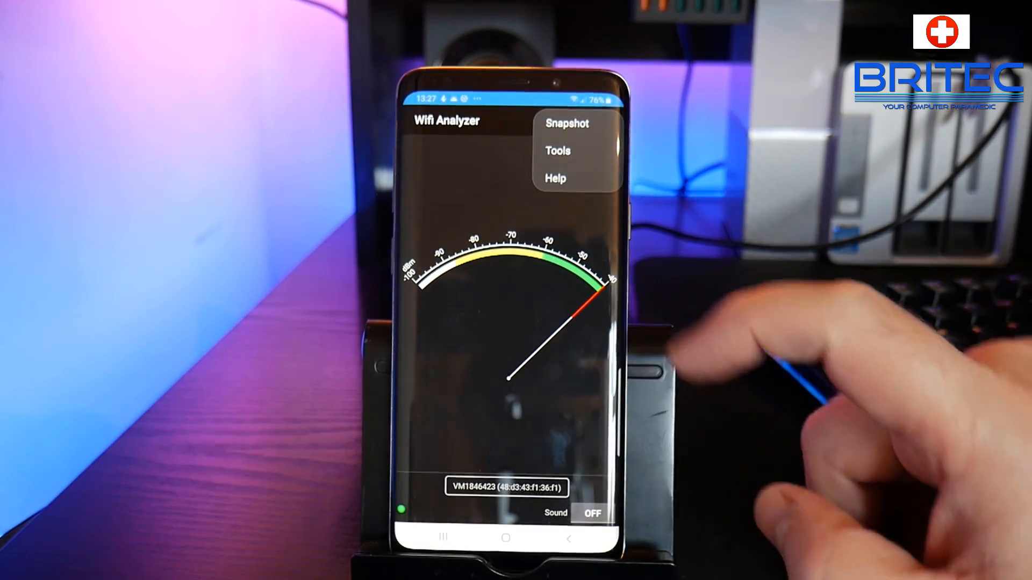
left_click(556, 151)
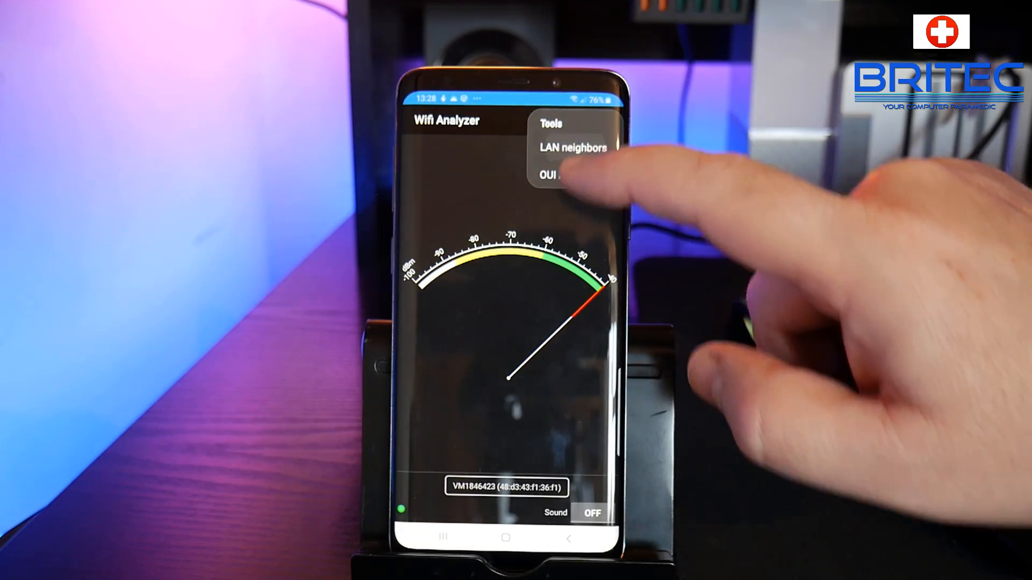
left_click(572, 146)
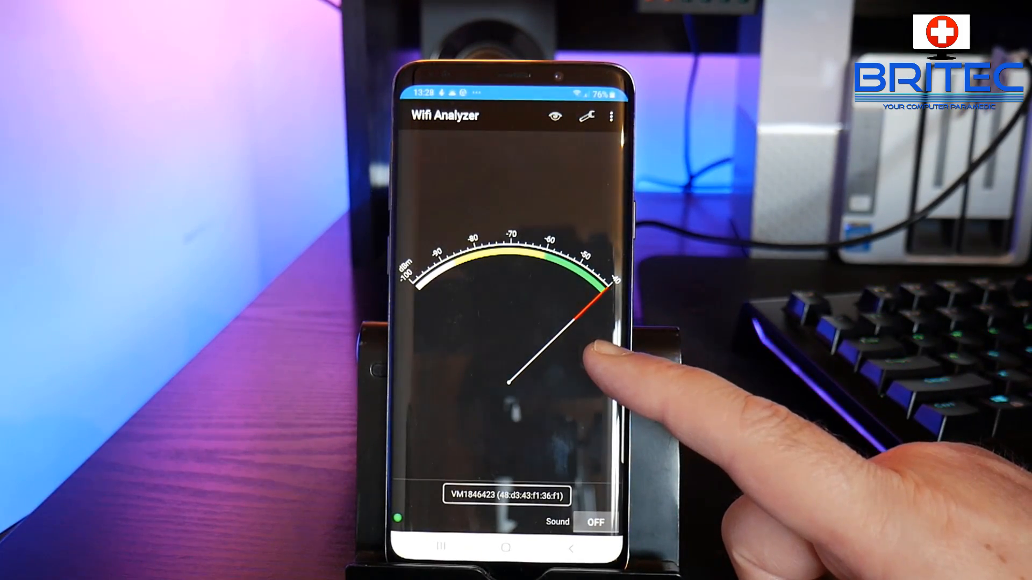
mouse_move(580, 355)
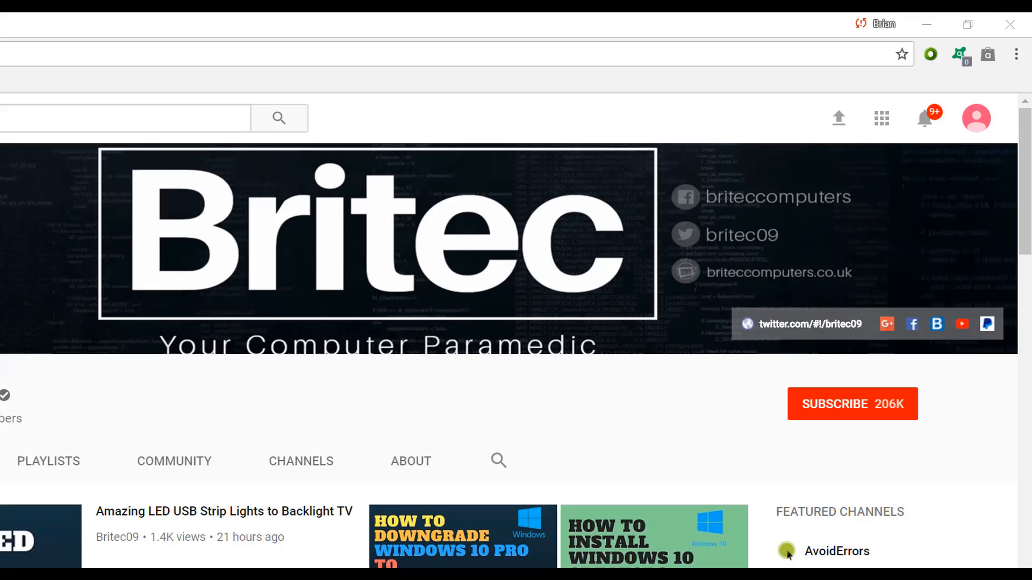
- Subscribe to the Britec YouTube channel
left_click(851, 403)
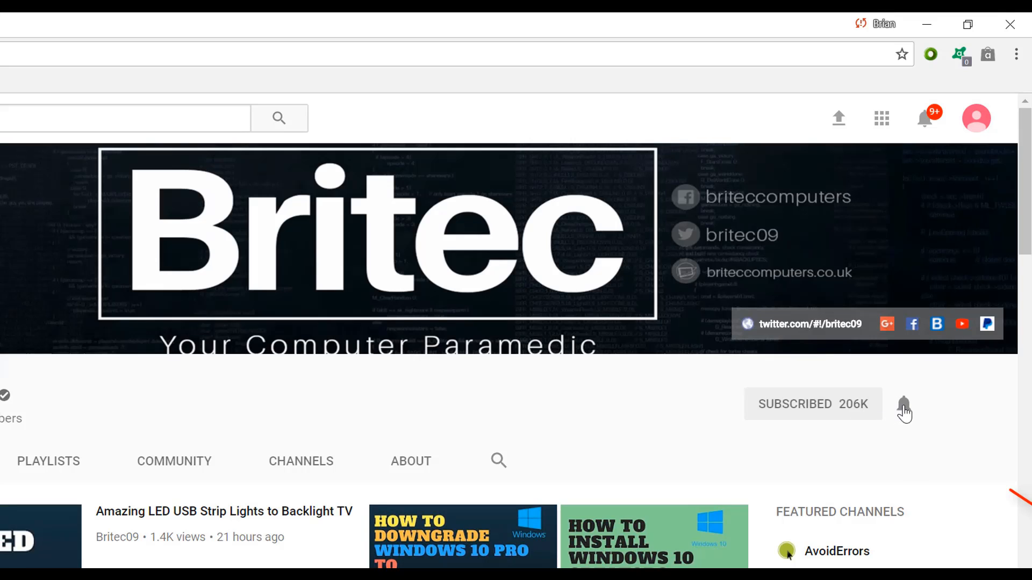